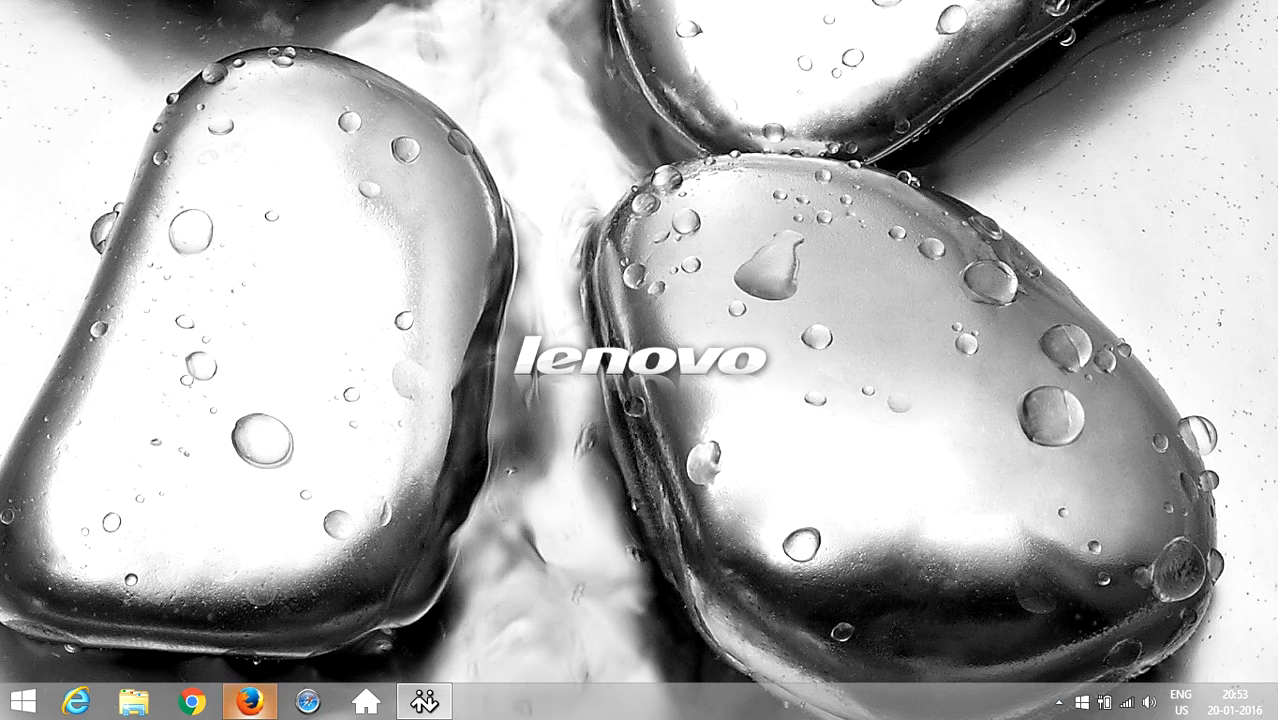
- Launch Firefox from the taskbar and let the Yahoo India home page load
{"action": "left_click", "coordinate": [252, 700]}
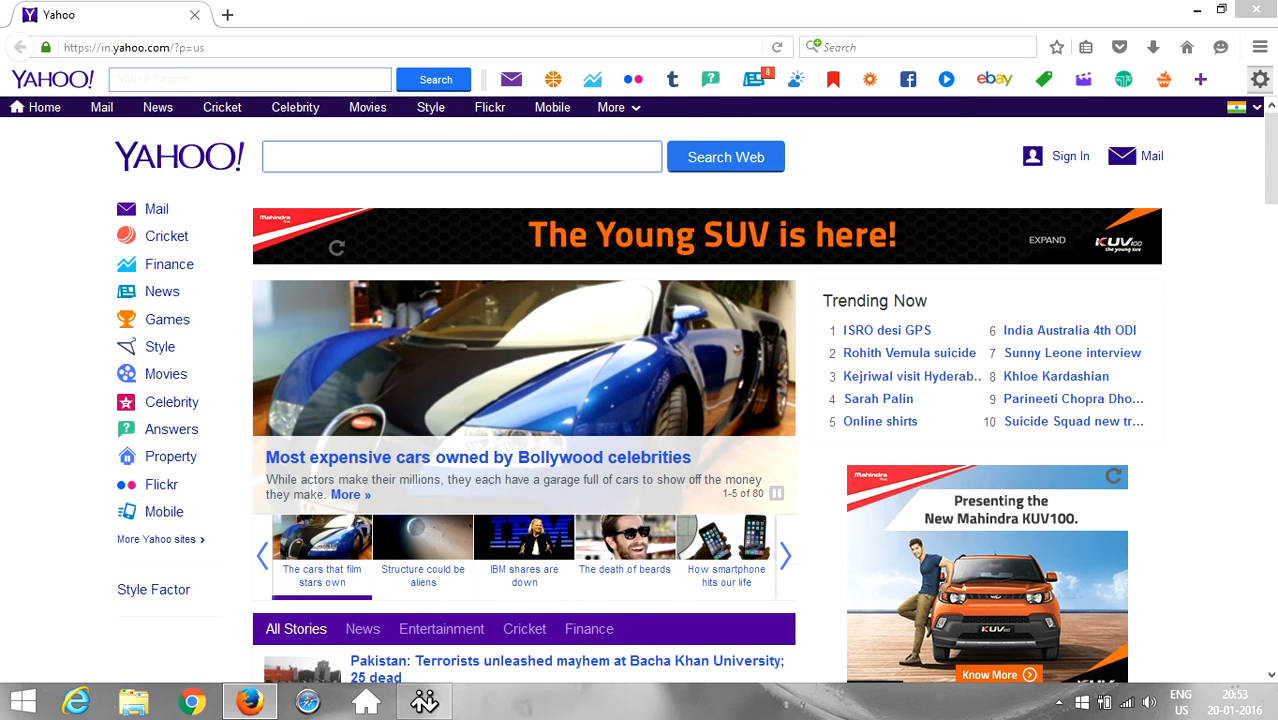
{"action": "left_click", "coordinate": [1260, 80]}
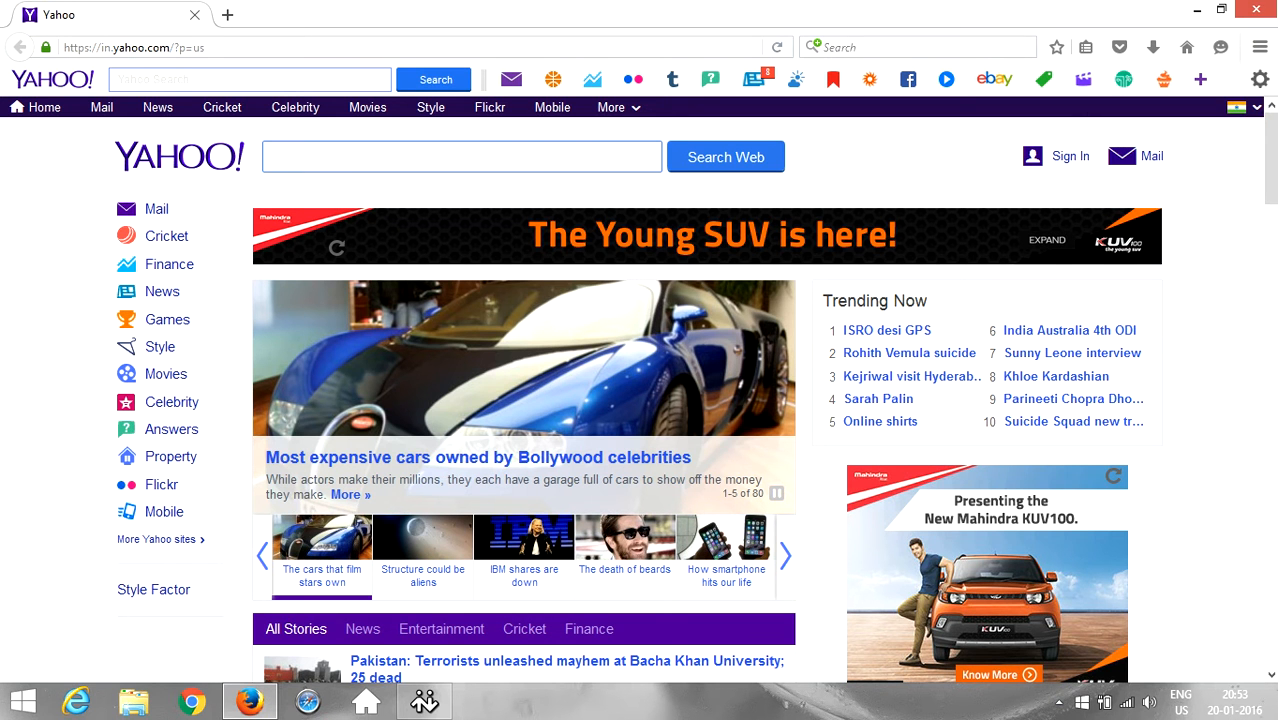
{"action": "left_click", "coordinate": [1260, 48]}
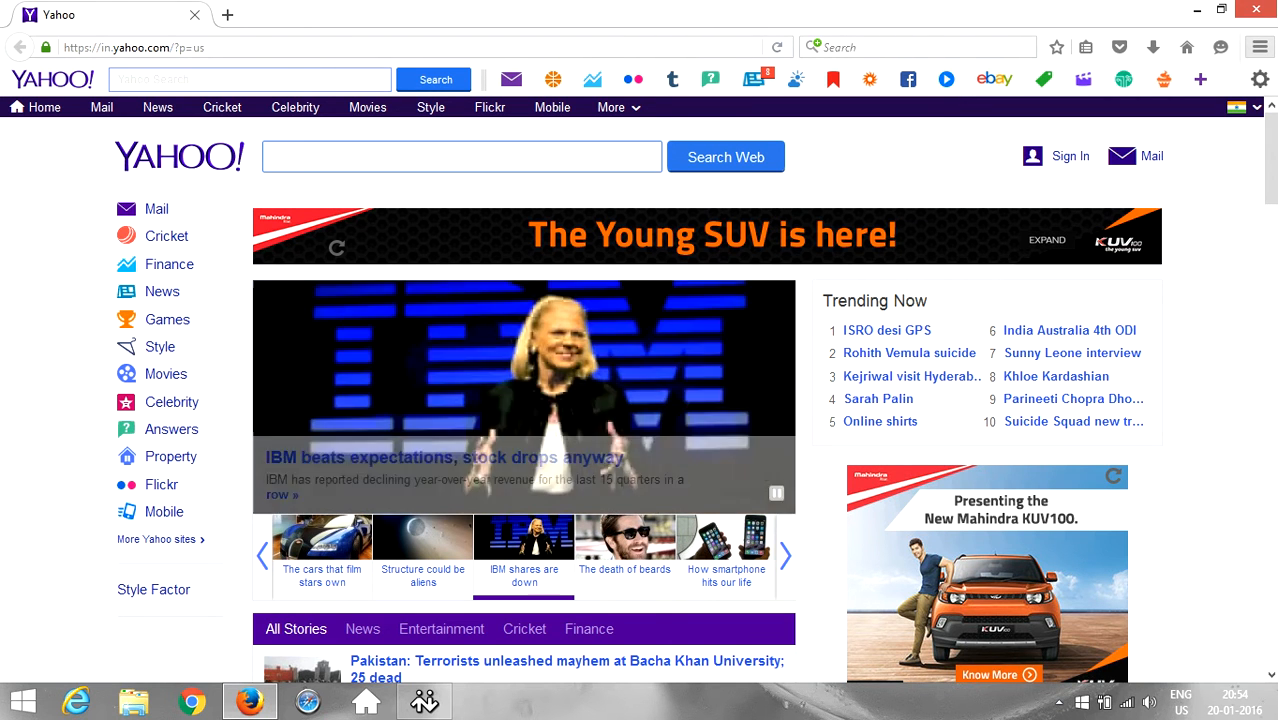
- Reach the General options via the main menu, showing yahoo.com as home page
{"action": "left_click", "coordinate": [1260, 48]}
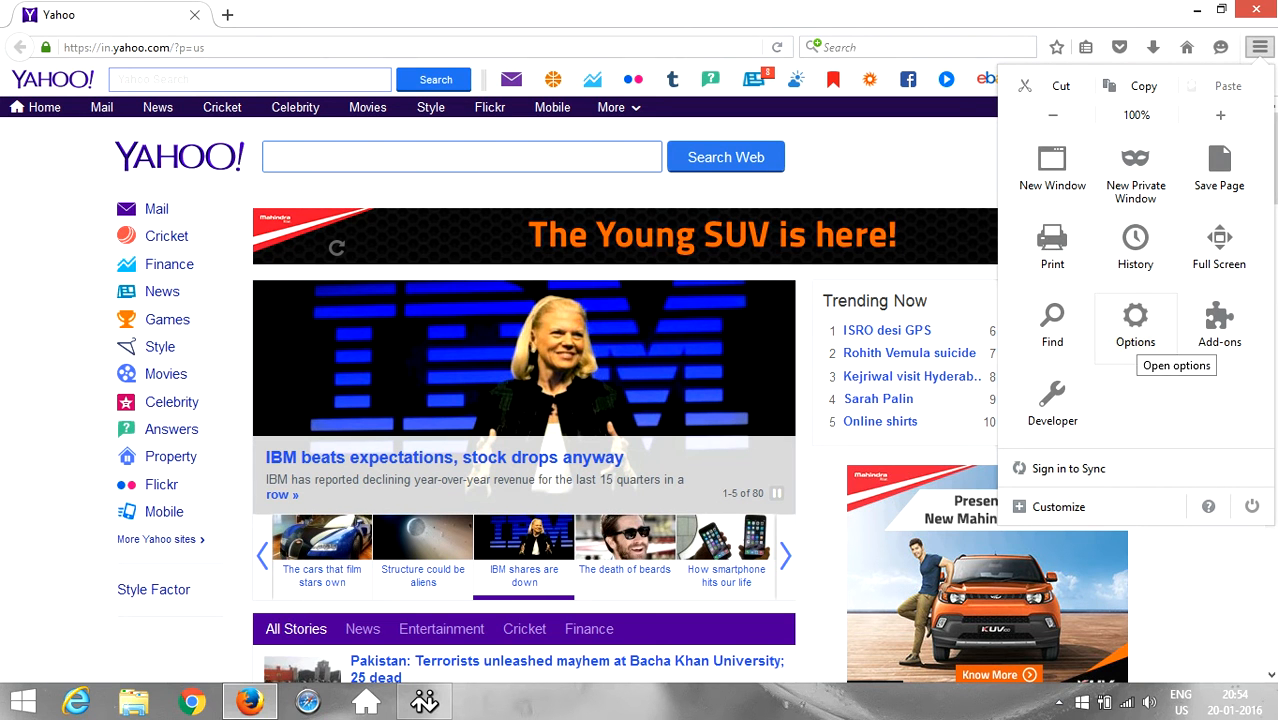
{"action": "left_click", "coordinate": [1136, 316]}
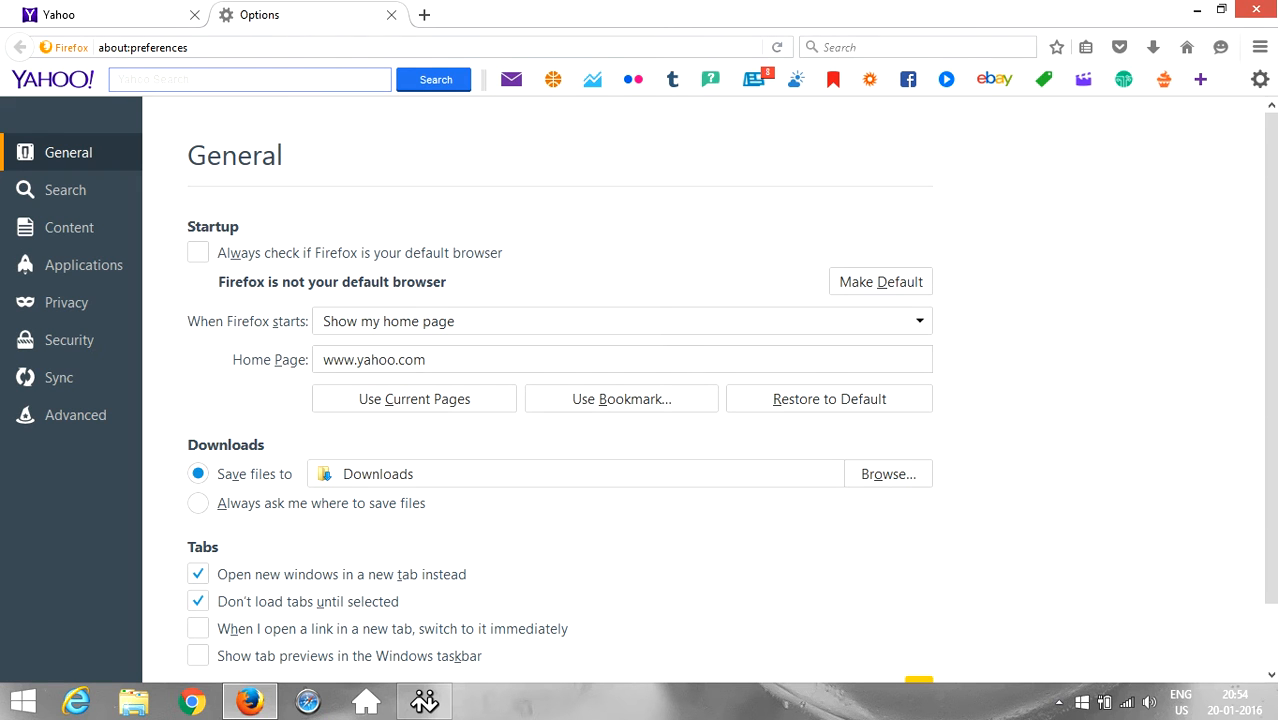
{"action": "left_click", "coordinate": [622, 360]}
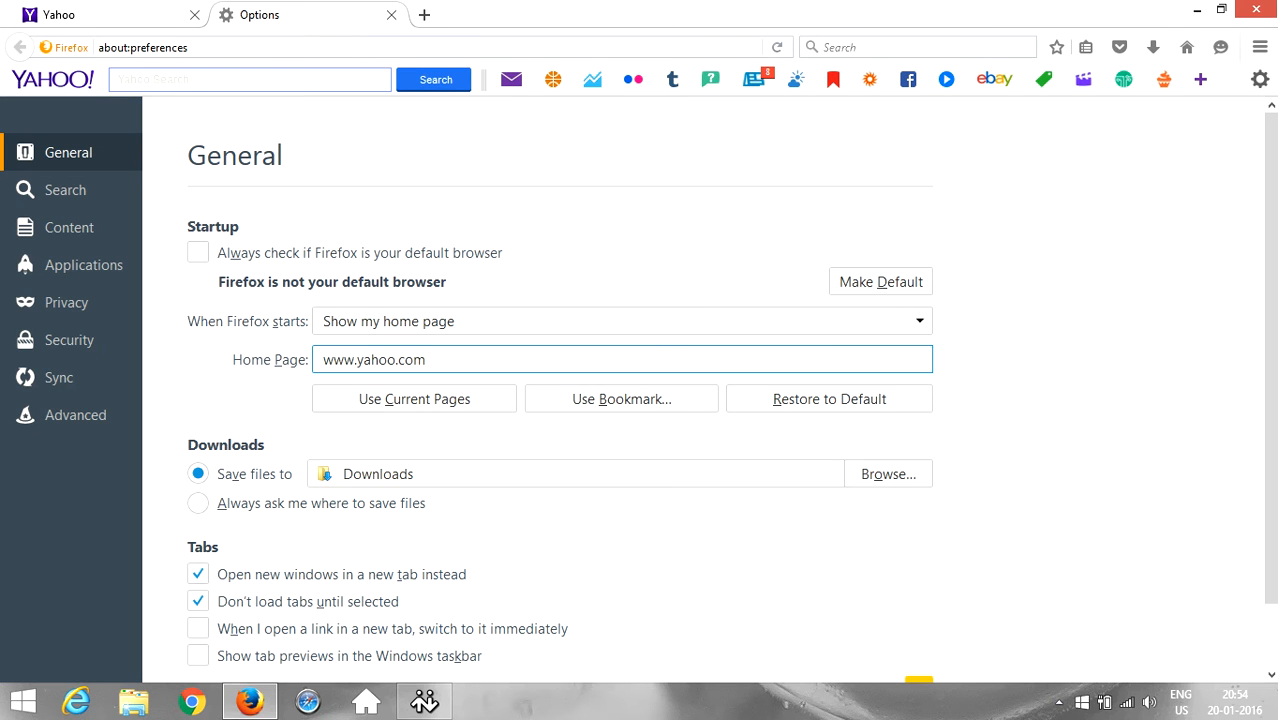
{"action": "left_click", "coordinate": [426, 360]}
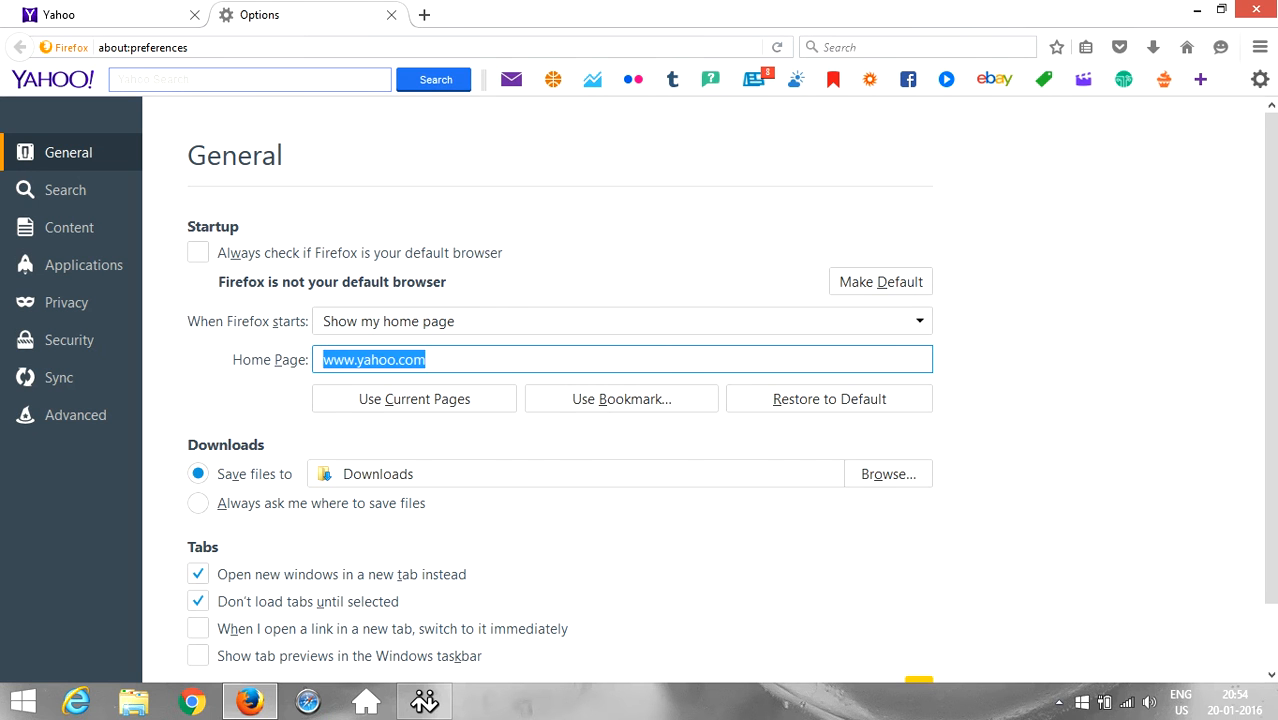
{"action": "type", "text": "www"}
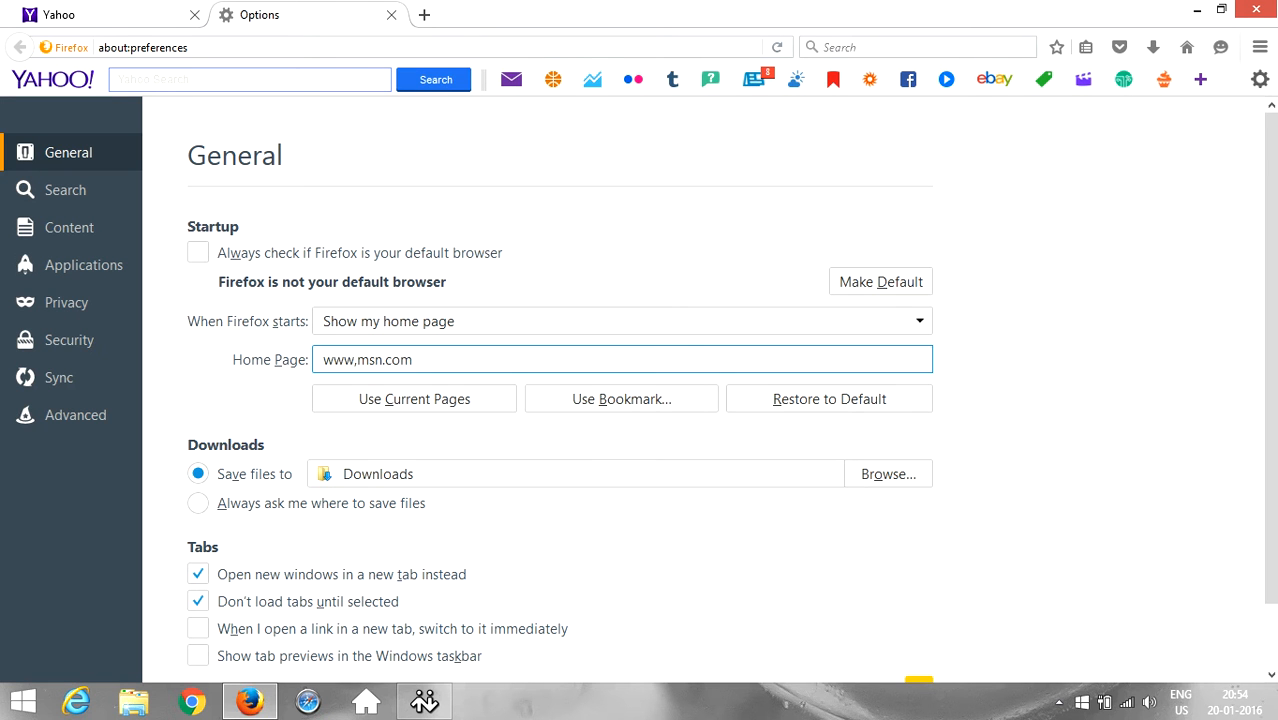
{"action": "key", "text": "BackSpace"}
{"action": "type", "text": "."}
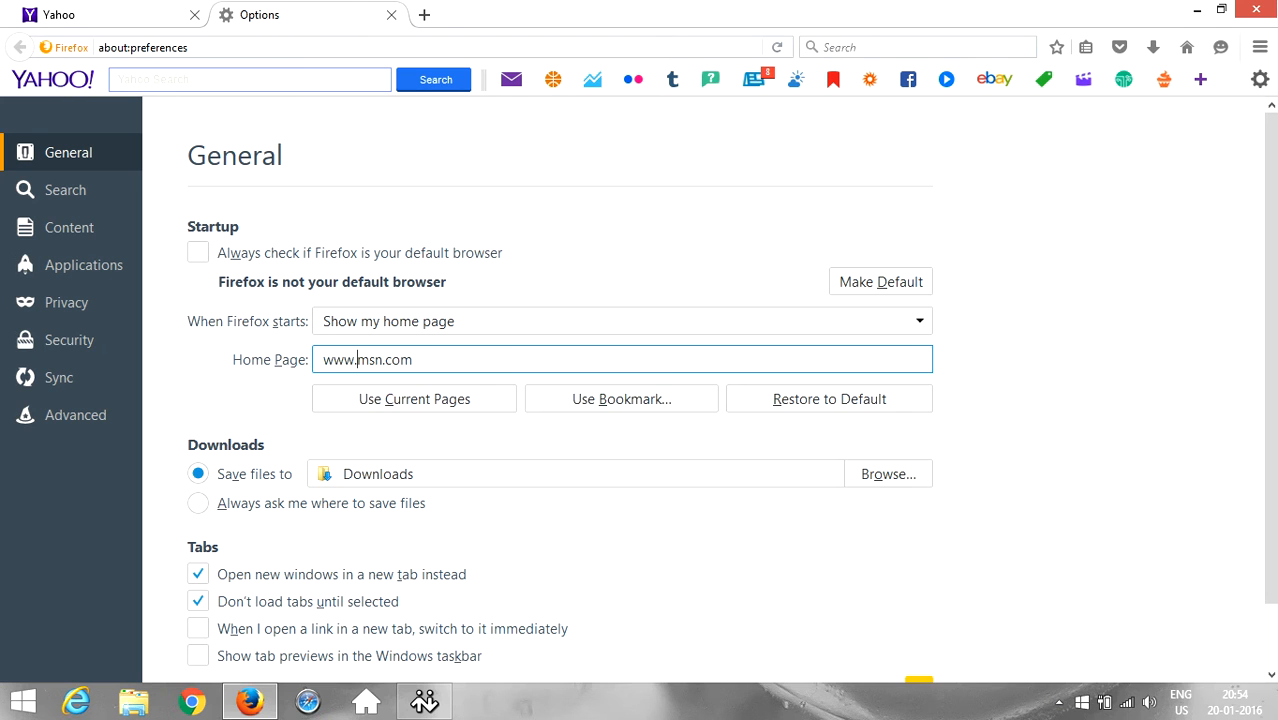
{"action": "scroll", "scroll_direction": "down", "scroll_amount": 3}
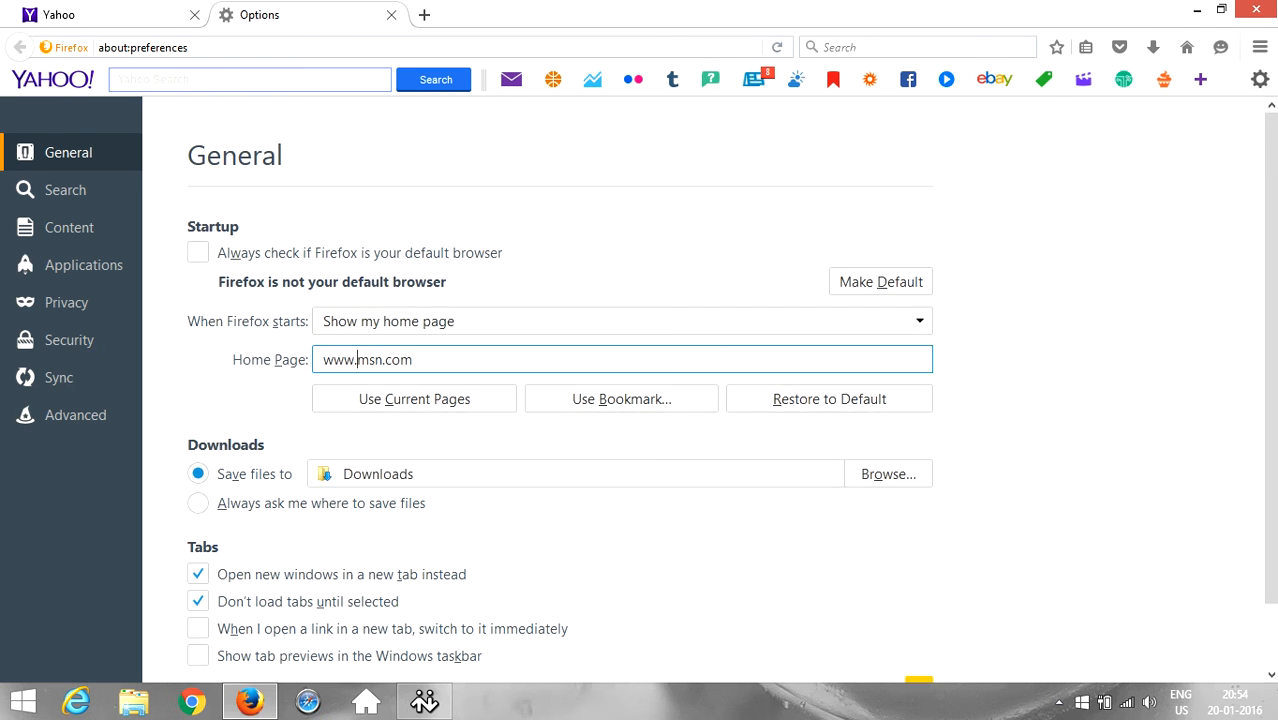
- Close Firefox, confirm closing both tabs, and relaunch it onto the MSN India home page
{"action": "left_click", "coordinate": [1256, 8]}
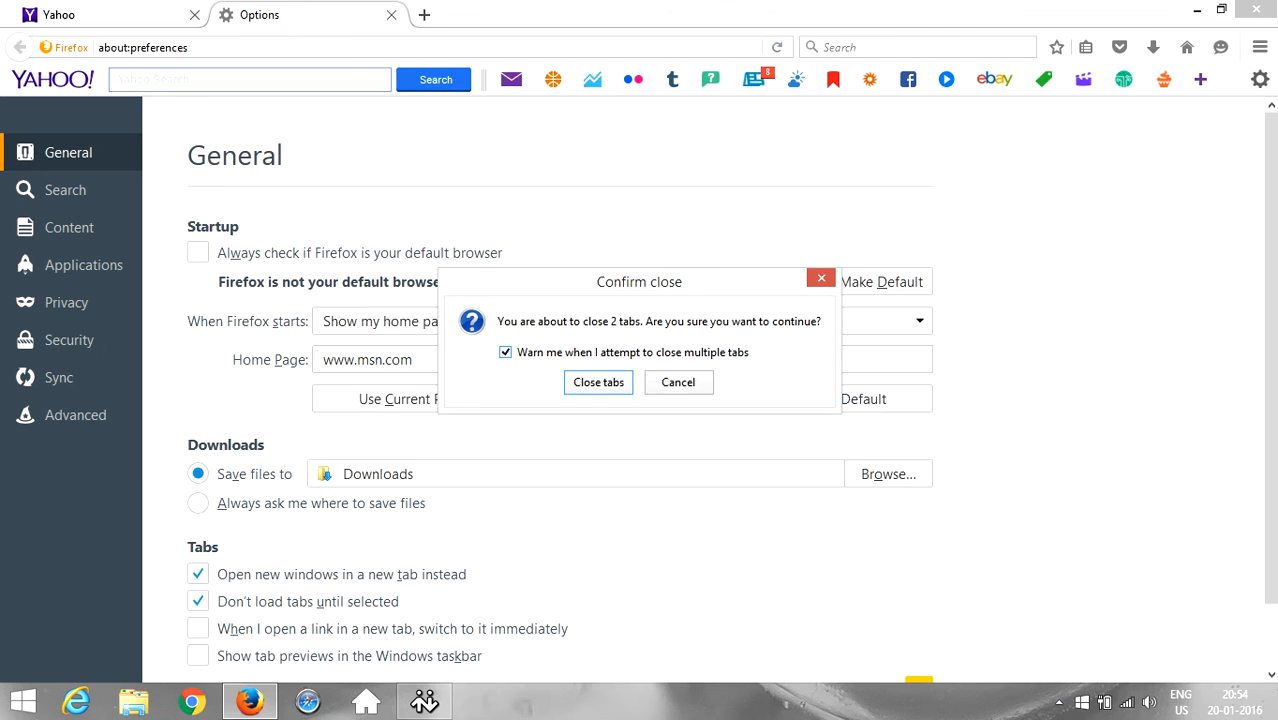
{"action": "left_click", "coordinate": [598, 382]}
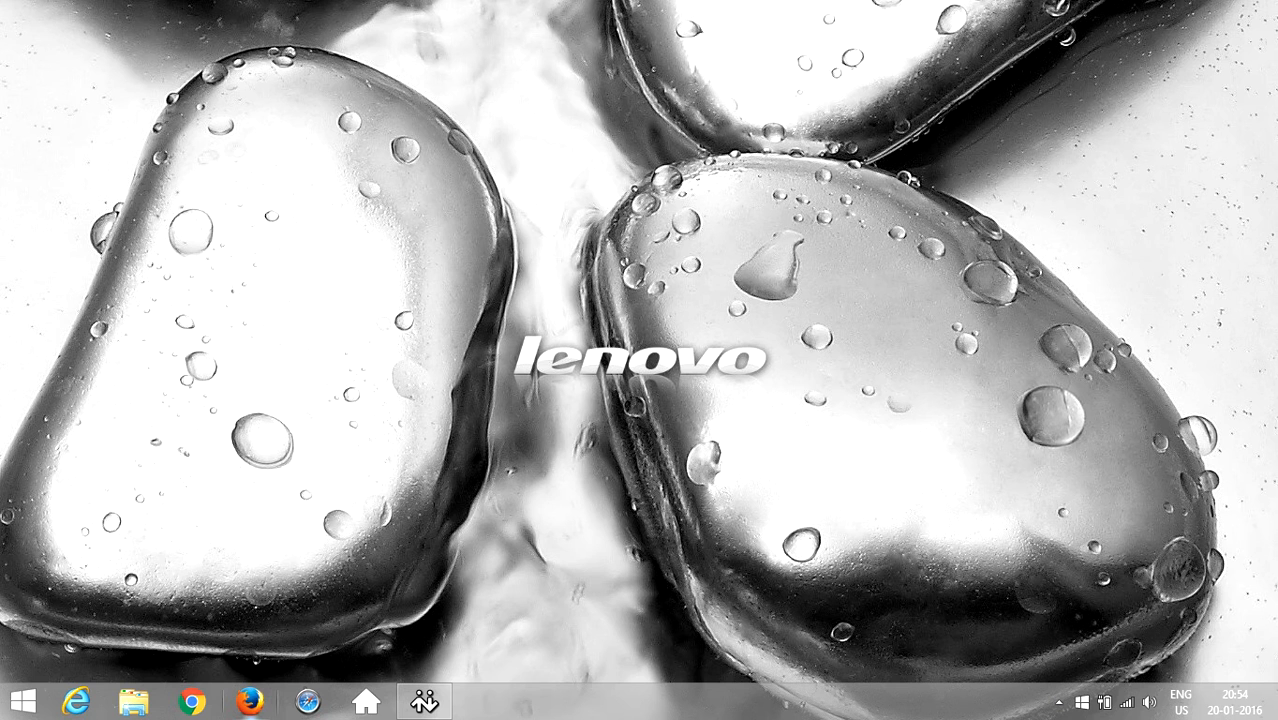
{"action": "left_click", "coordinate": [250, 700]}
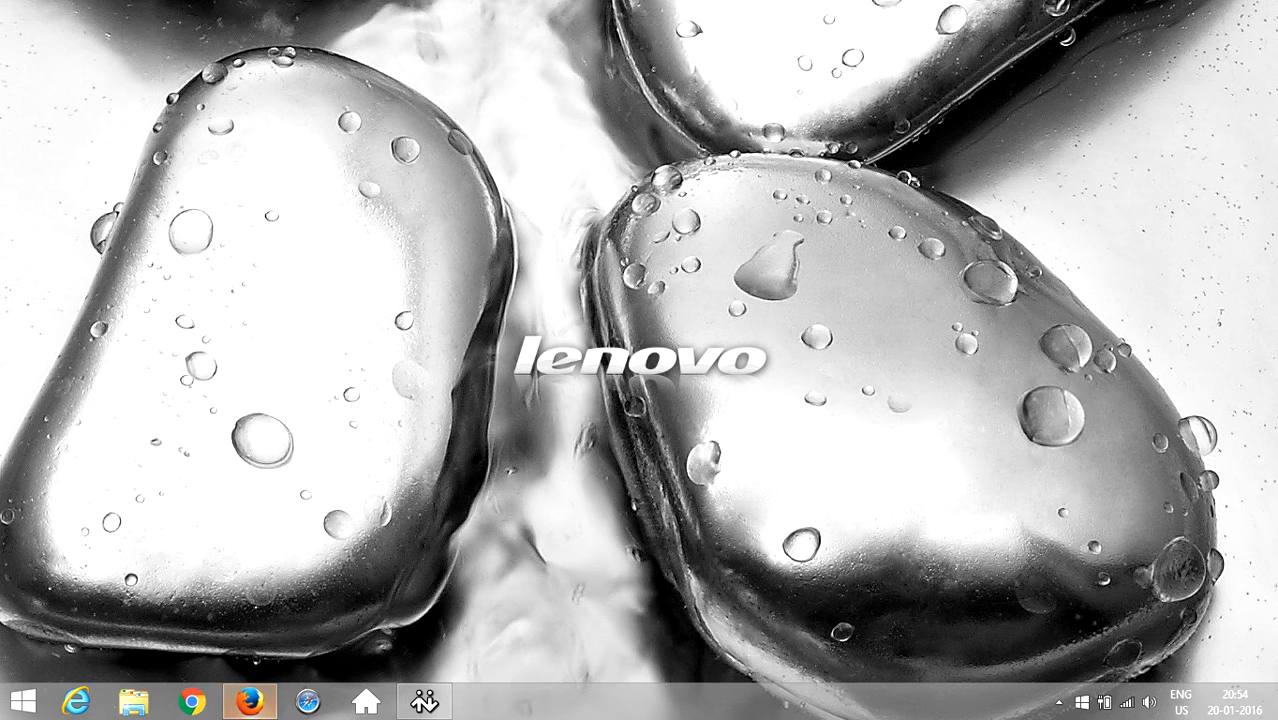
{"action": "left_click", "coordinate": [250, 700]}
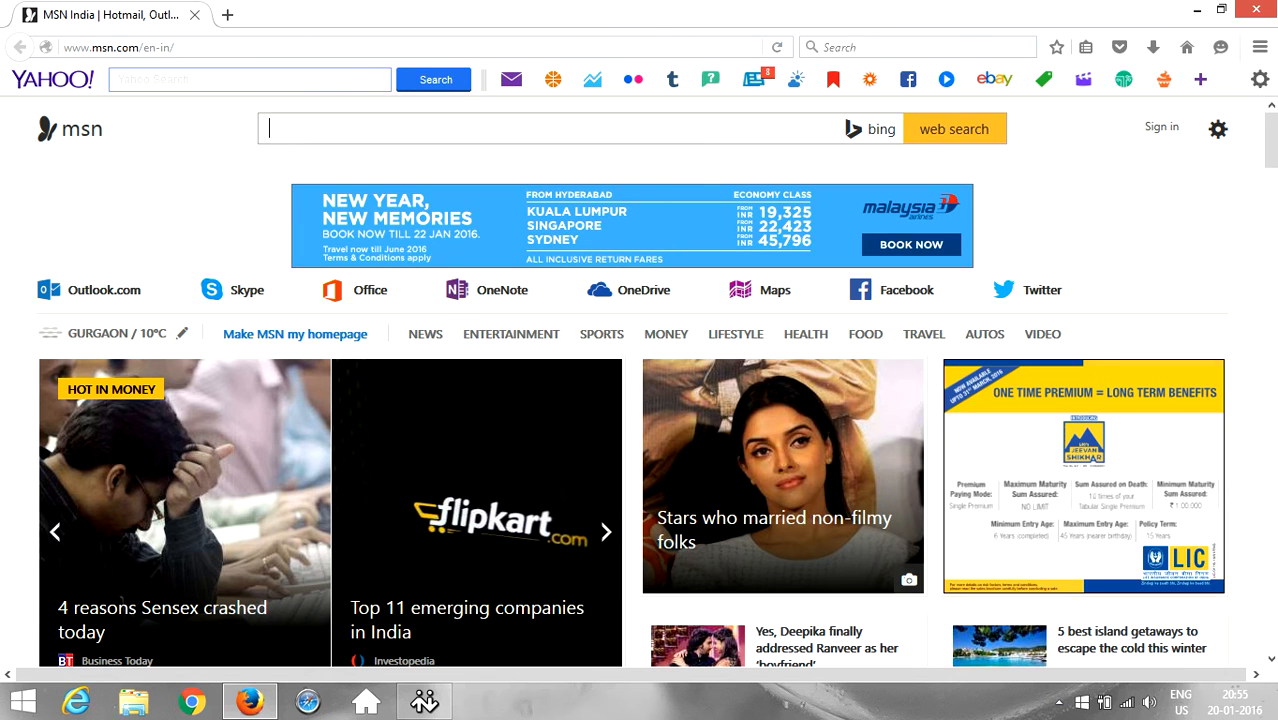
{"action": "left_click", "coordinate": [604, 532]}
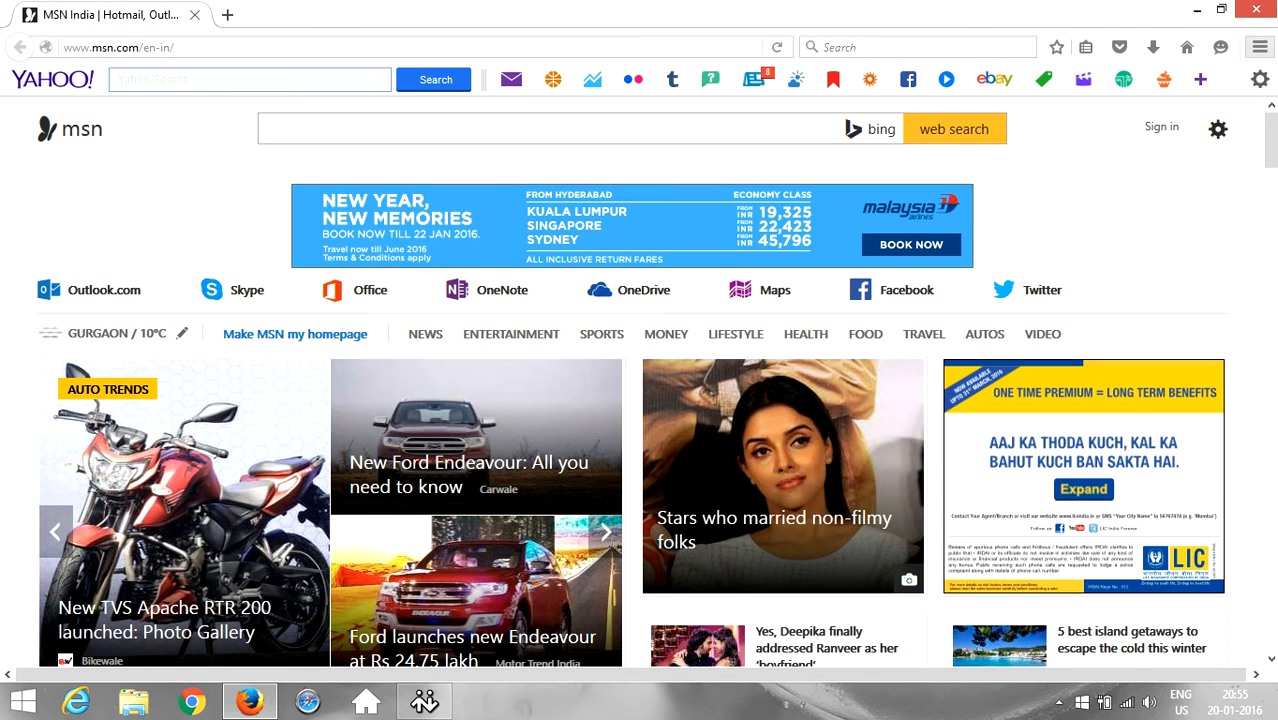
{"action": "left_click", "coordinate": [1260, 48]}
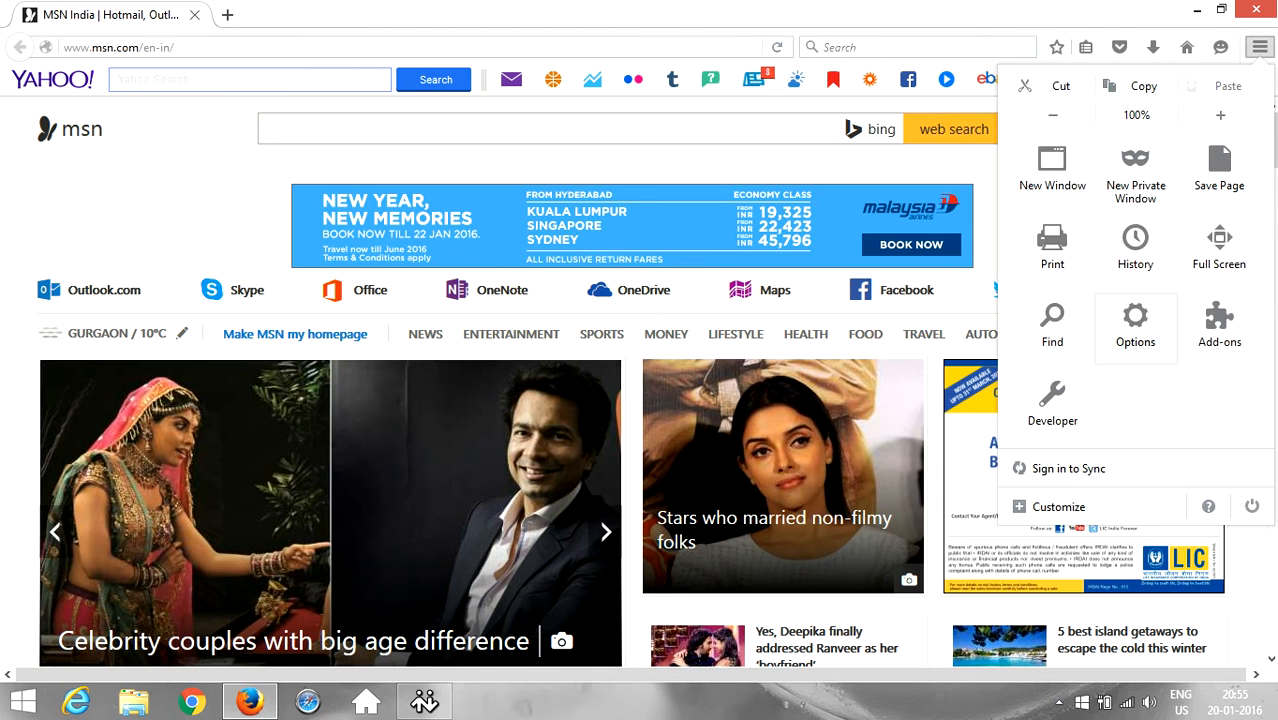
{"action": "left_click", "coordinate": [1136, 320]}
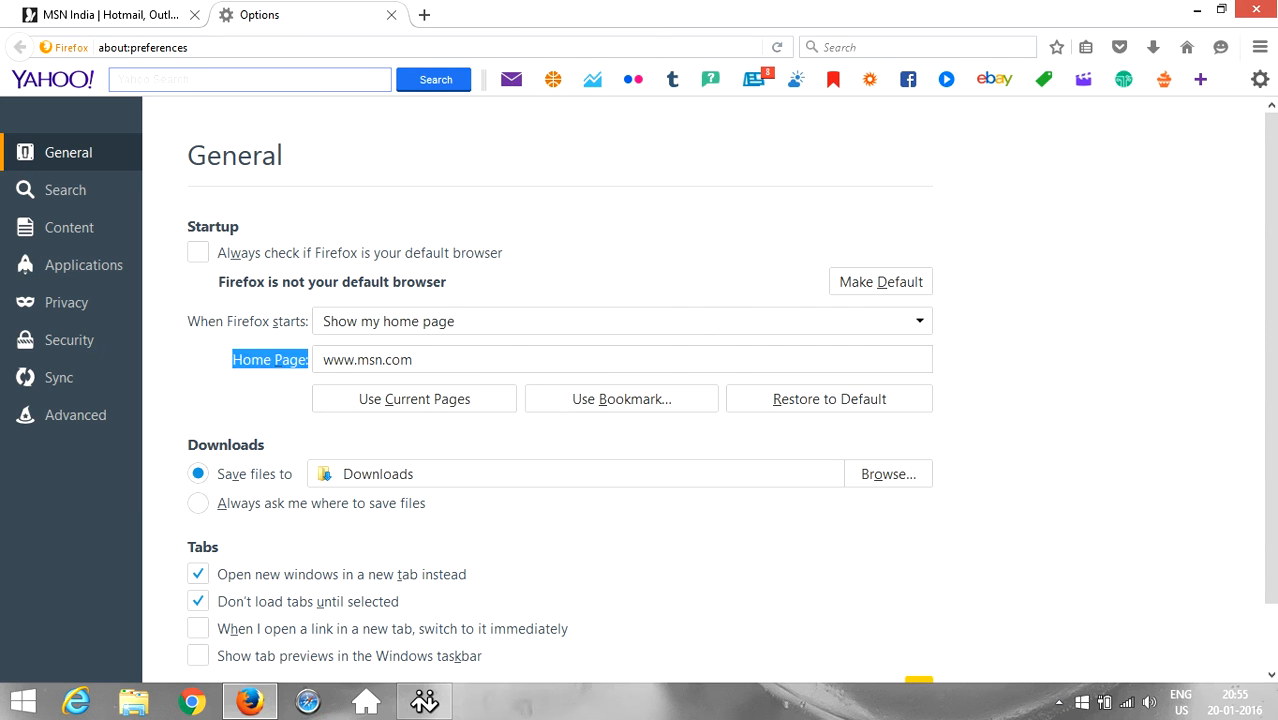
{"action": "left_click", "coordinate": [620, 360]}
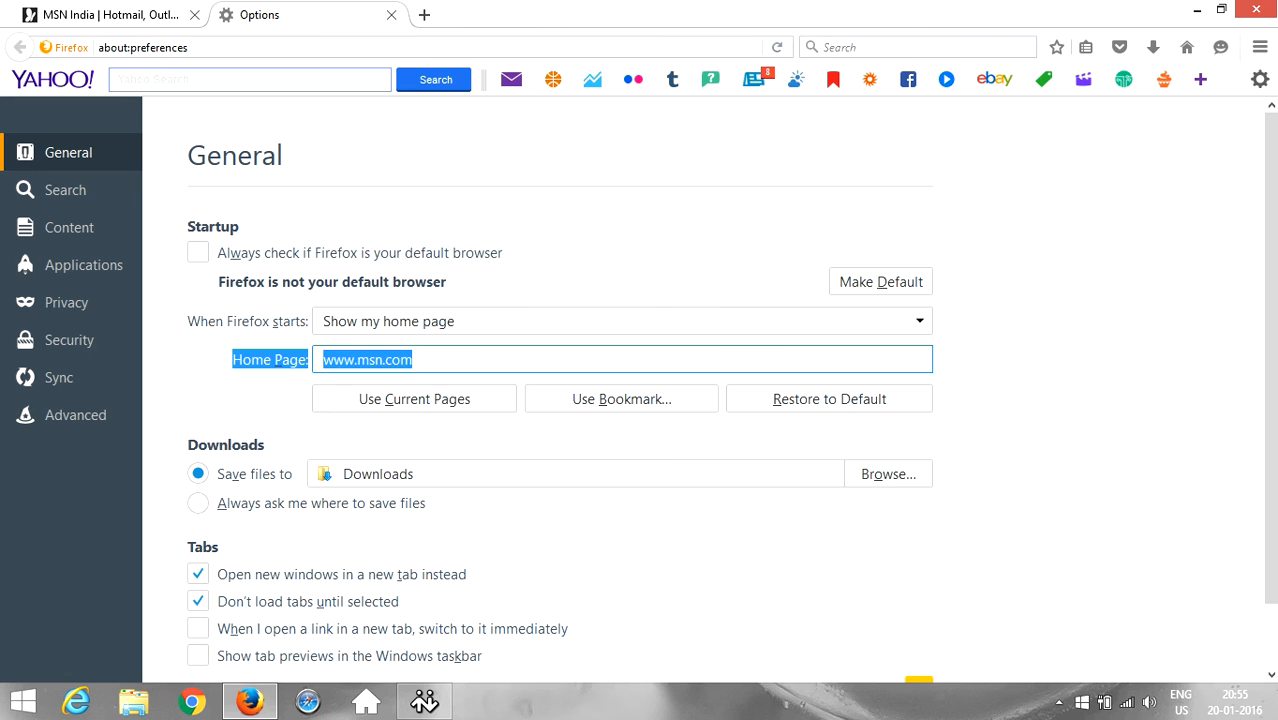
{"action": "type", "text": "www.yahoo"}
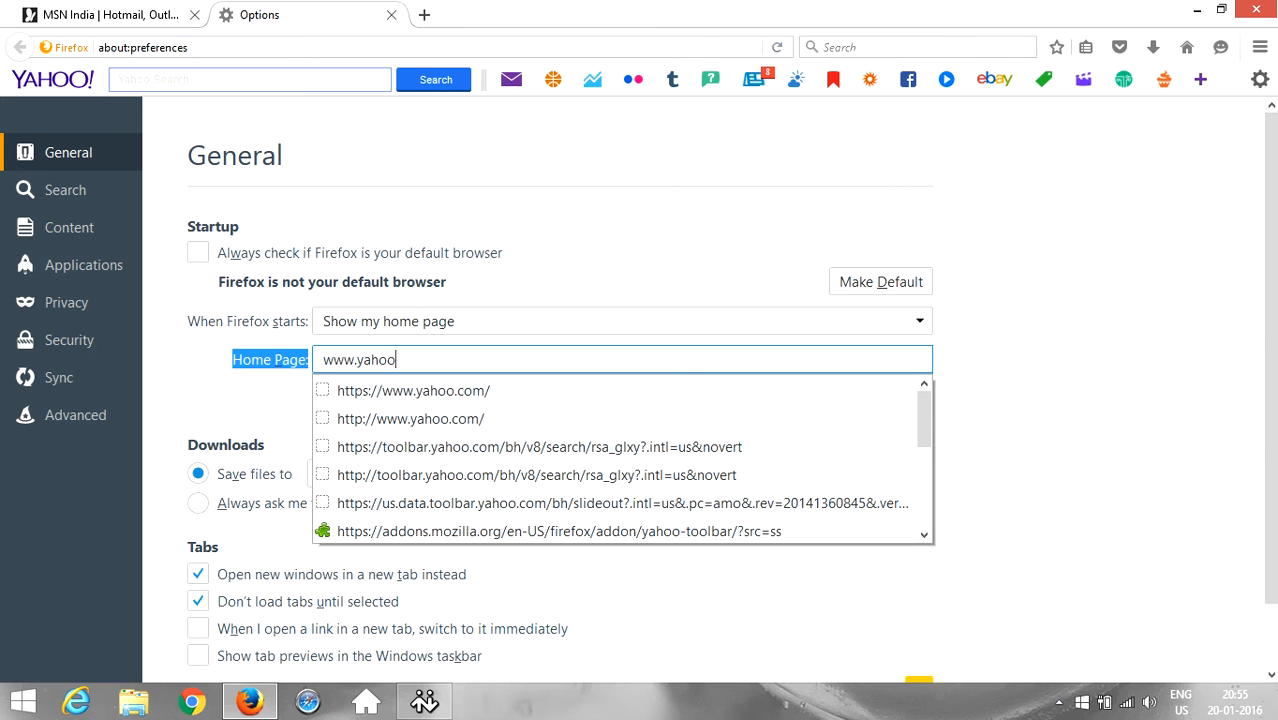
{"action": "left_click", "coordinate": [414, 390]}
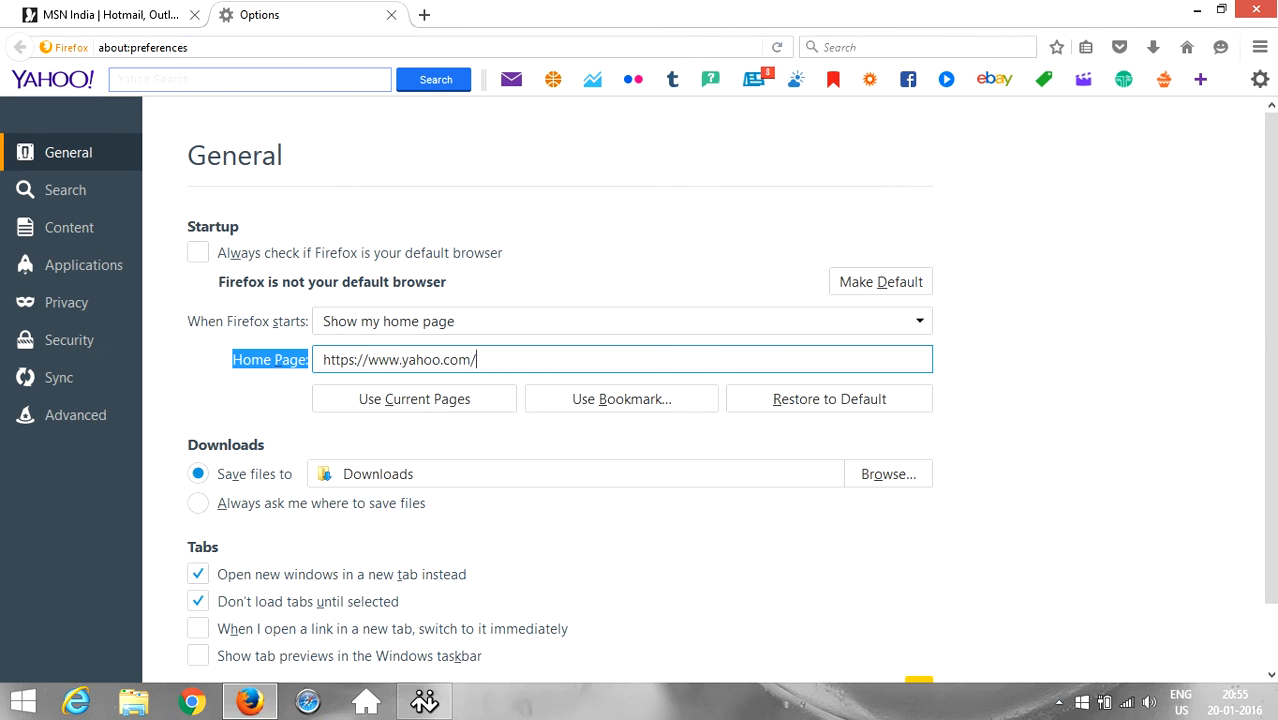
{"action": "scroll", "scroll_direction": "down", "scroll_amount": 3}
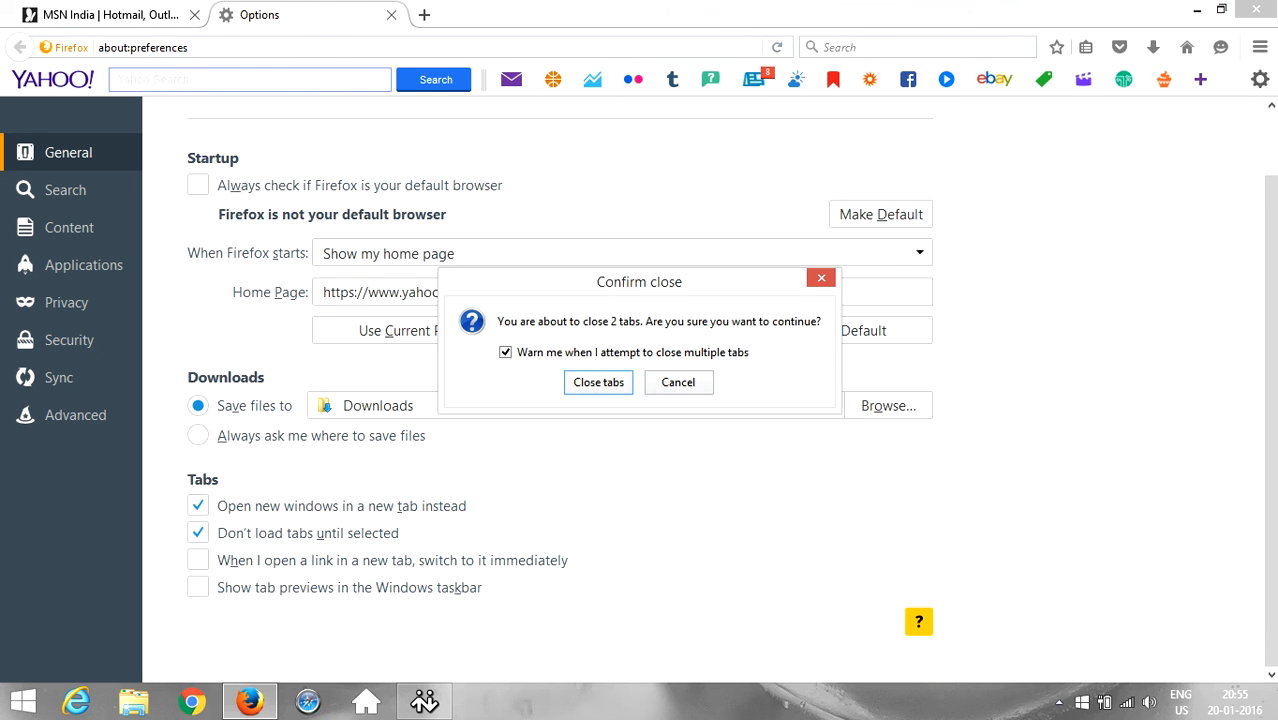
- Confirm closing both tabs and relaunch Firefox onto the Yahoo India home page
{"action": "left_click", "coordinate": [598, 382]}
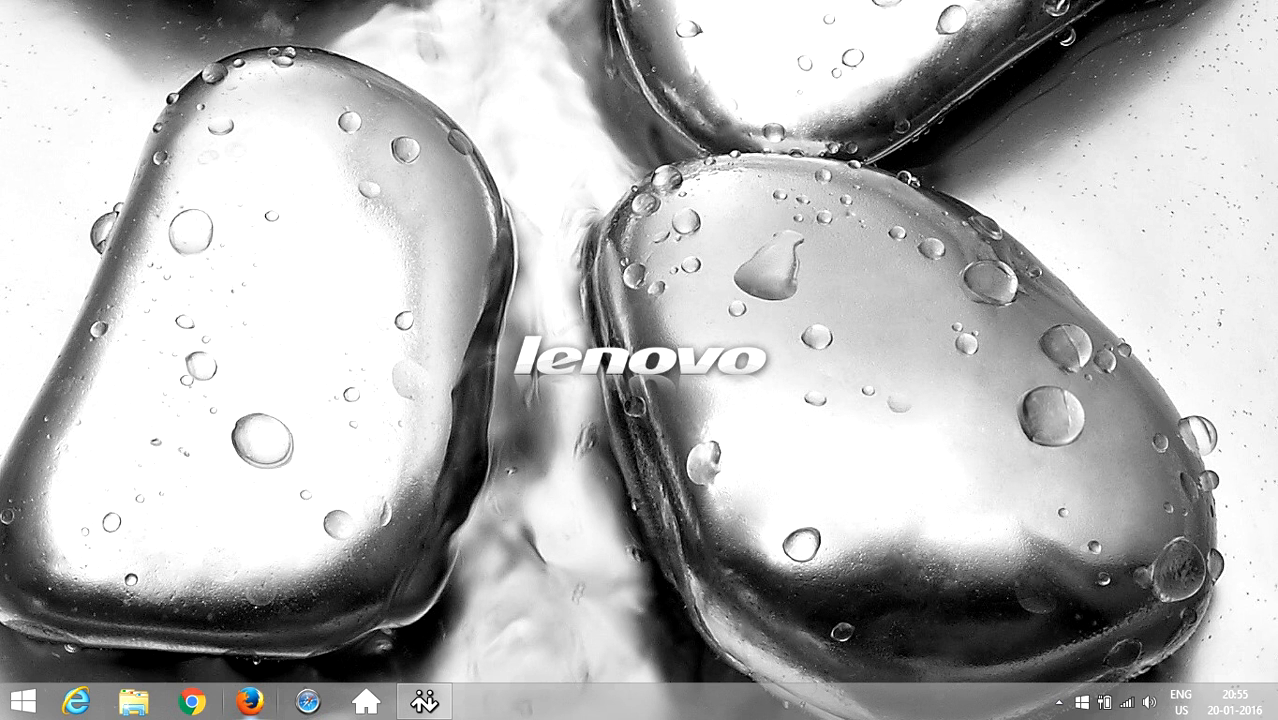
{"action": "left_click", "coordinate": [248, 700]}
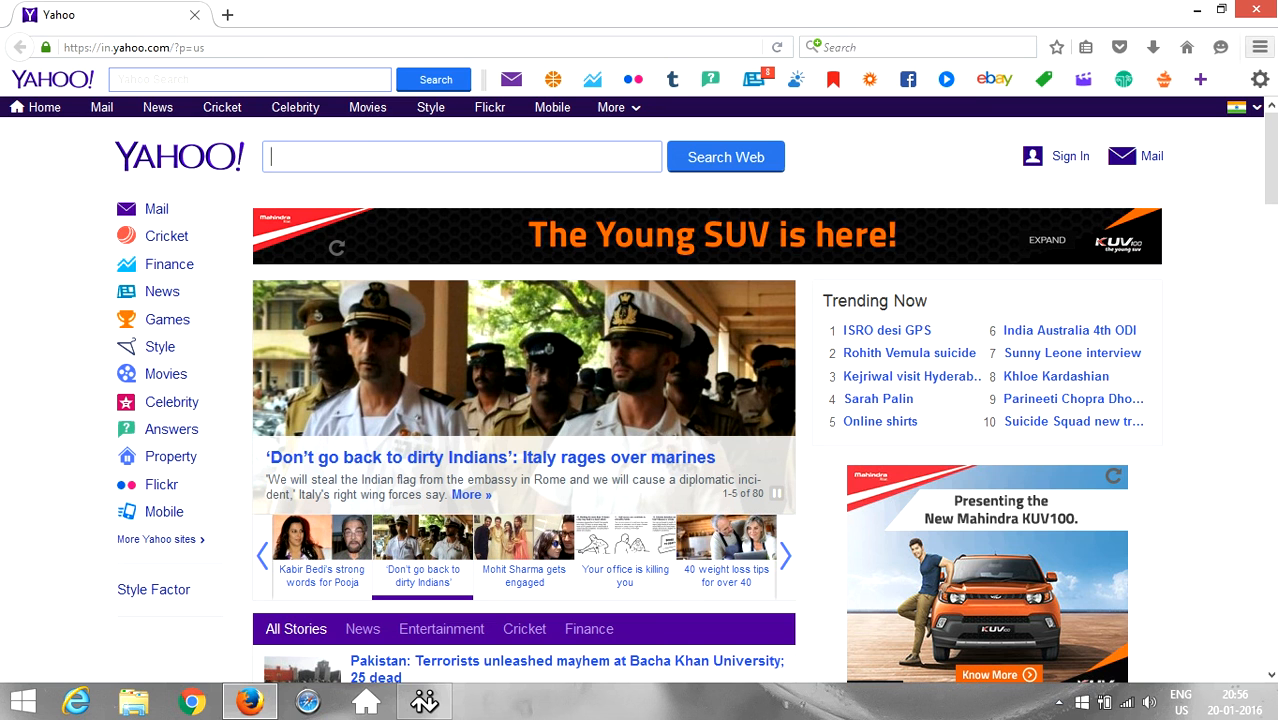
{"action": "mouse_move", "coordinate": [1260, 48]}
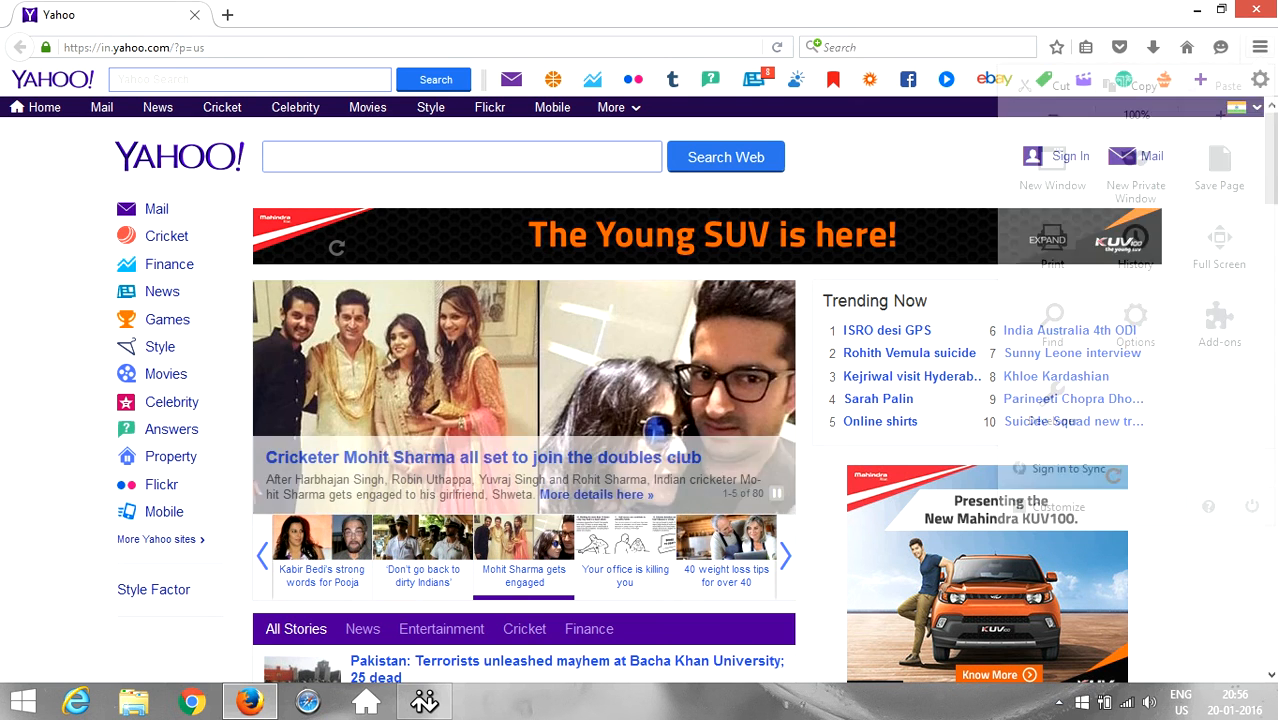
{"action": "left_click", "coordinate": [1260, 48]}
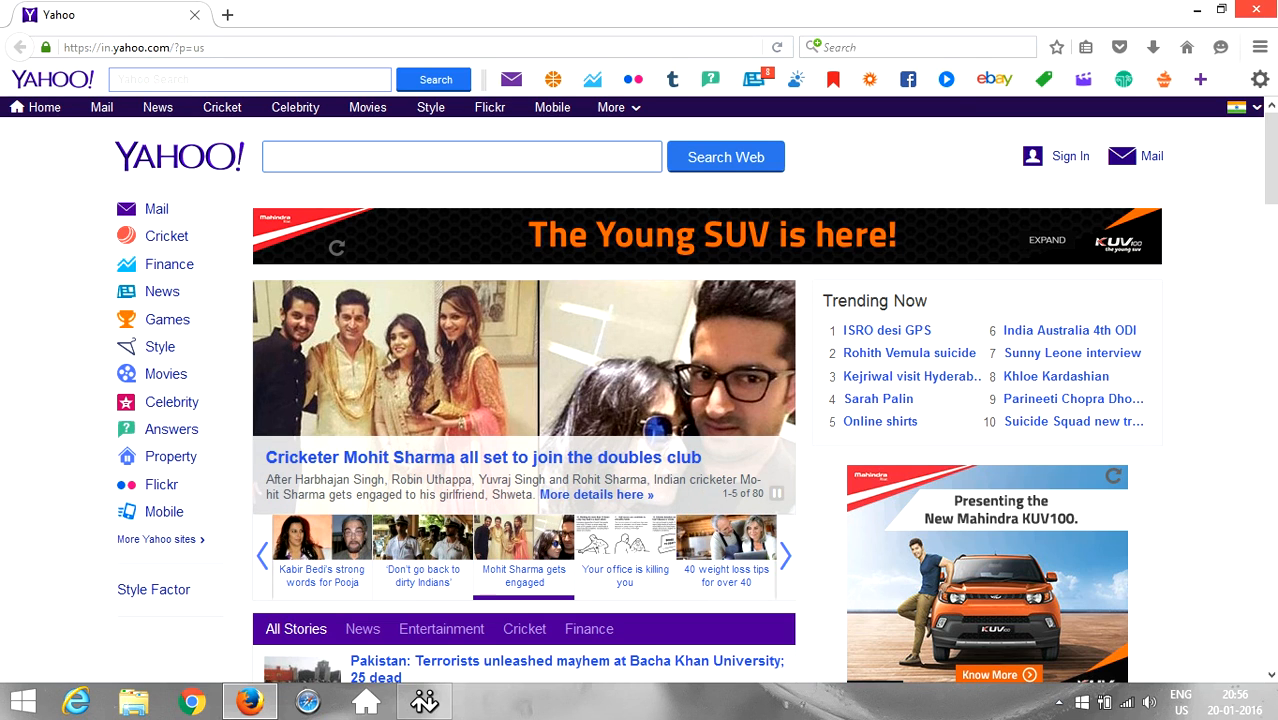